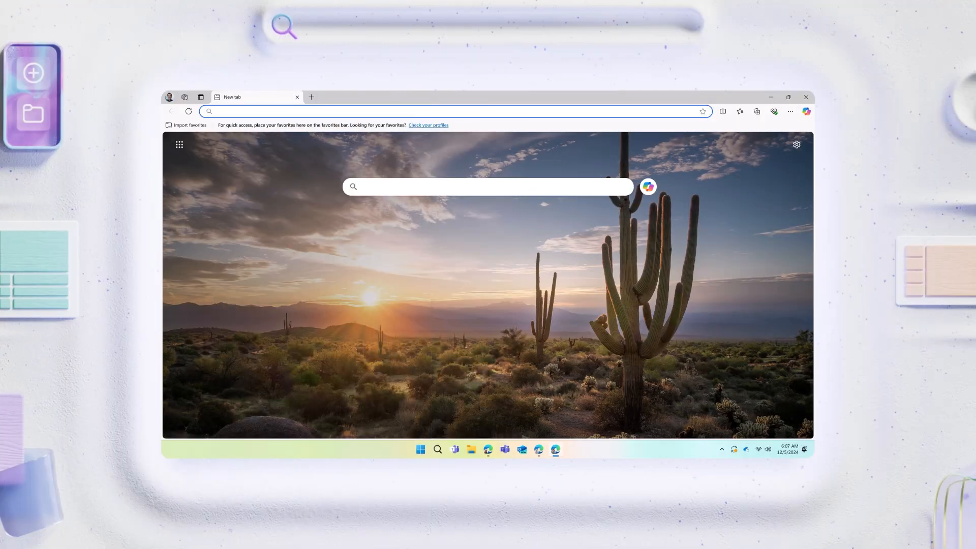
Navigate Edge to microsoft365.com to reach the Microsoft 365 sign-in page.
{"action": "type", "text": "mic"}
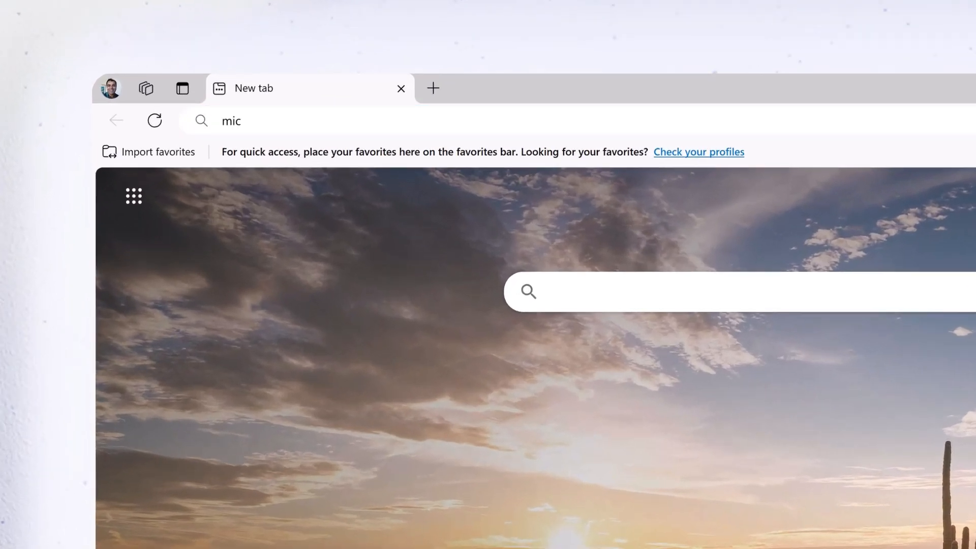
{"action": "type", "text": "microsoft365.com"}
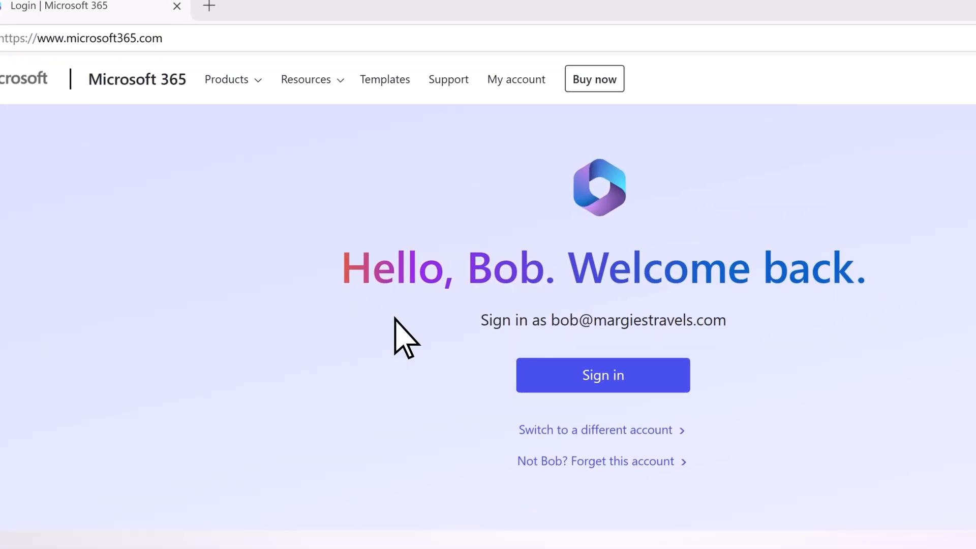
Sign in to the Microsoft 365 account and land on the Home page of recommended documents.
{"action": "left_click", "coordinate": [602, 375]}
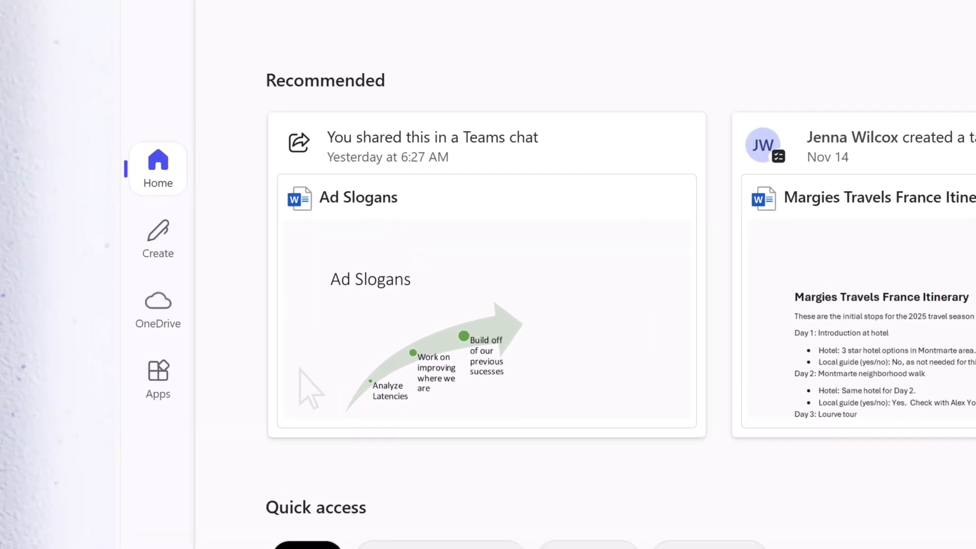
{"action": "left_click", "coordinate": [157, 378]}
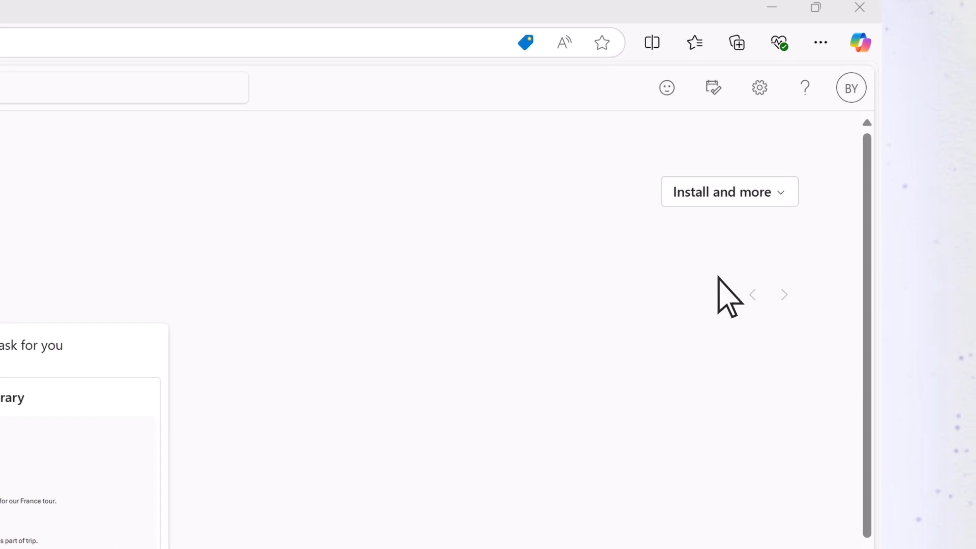
From Install and more, reach My account and download OfficeSetup.exe via Install Office.
{"action": "left_click", "coordinate": [728, 191]}
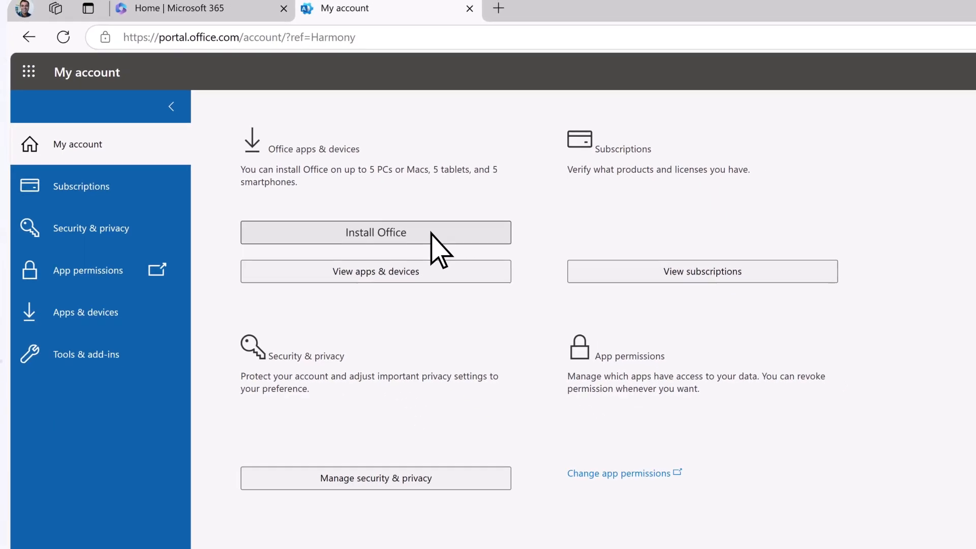
{"action": "left_click", "coordinate": [375, 232]}
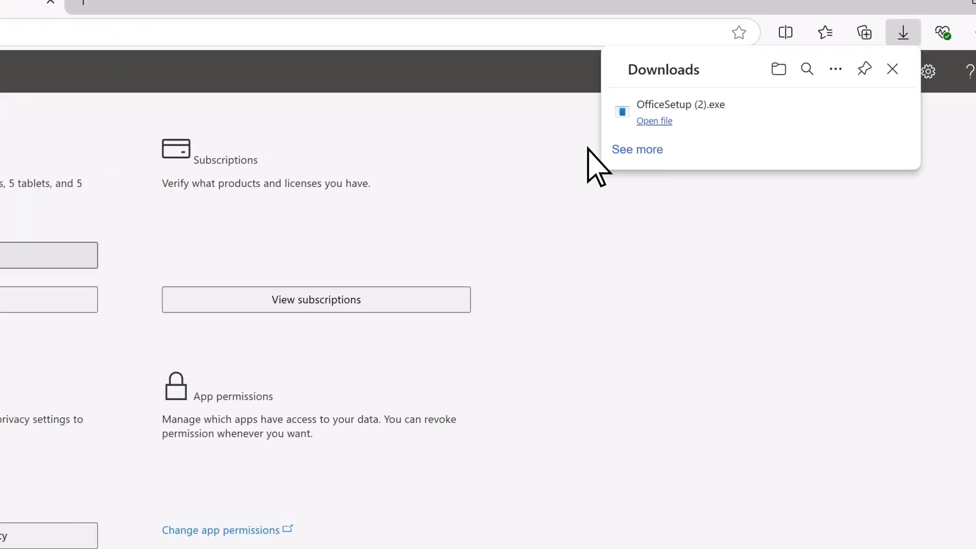
Run OfficeSetup.exe from Downloads, let setup finish, and close the completion message.
{"action": "left_click", "coordinate": [654, 121]}
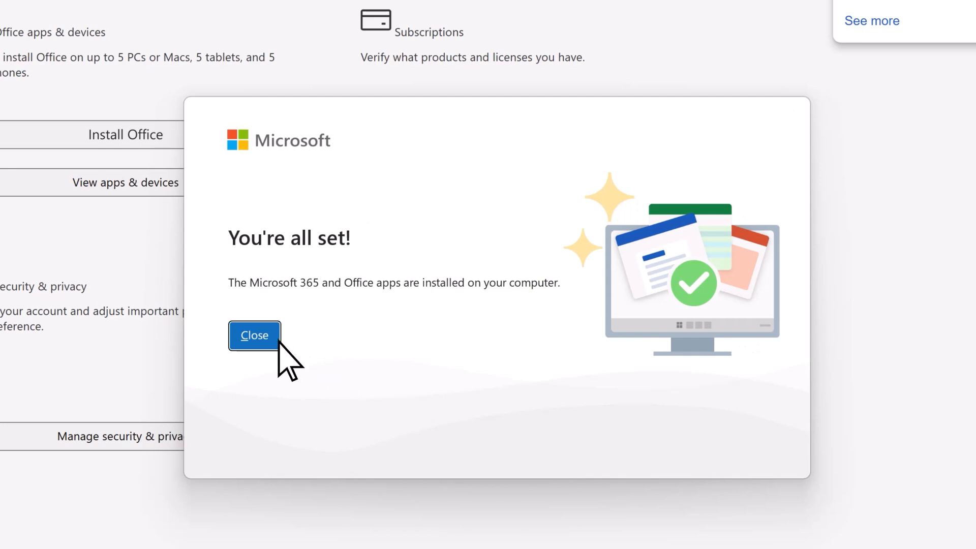
{"action": "left_click", "coordinate": [254, 334]}
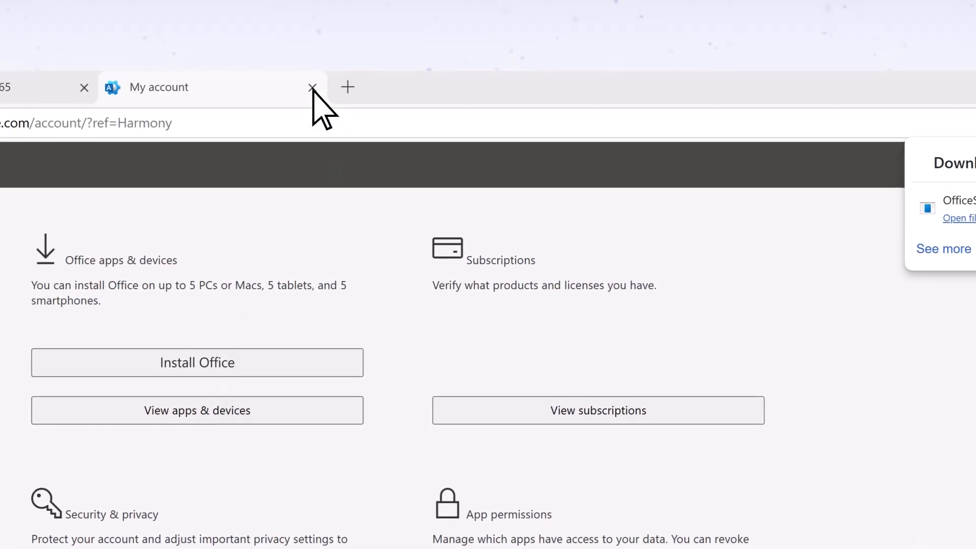
Close the My account tab and show Word, Excel, PowerPoint and OneNote pinned in Start.
{"action": "left_click", "coordinate": [312, 88]}
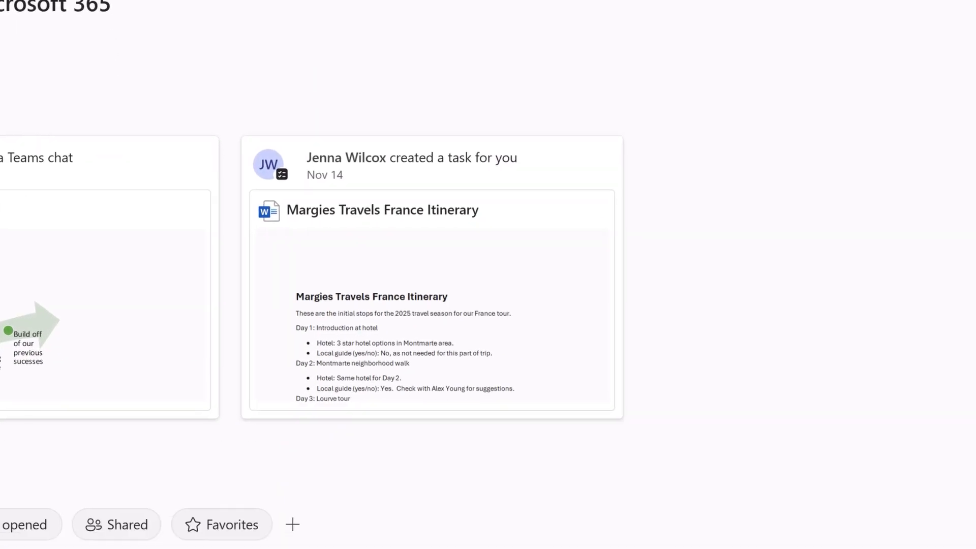
{"action": "scroll", "scroll_direction": "down", "scroll_amount": 3}
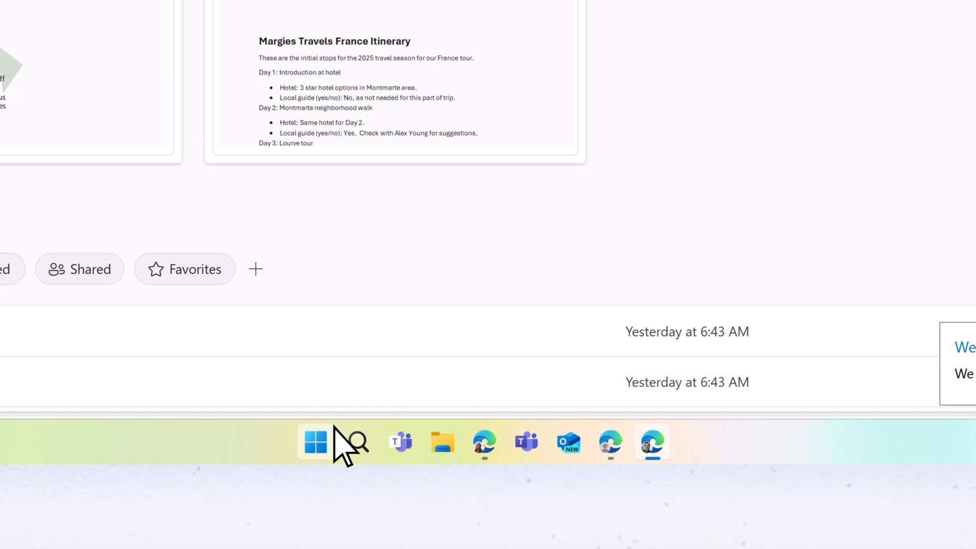
{"action": "left_click", "coordinate": [315, 443]}
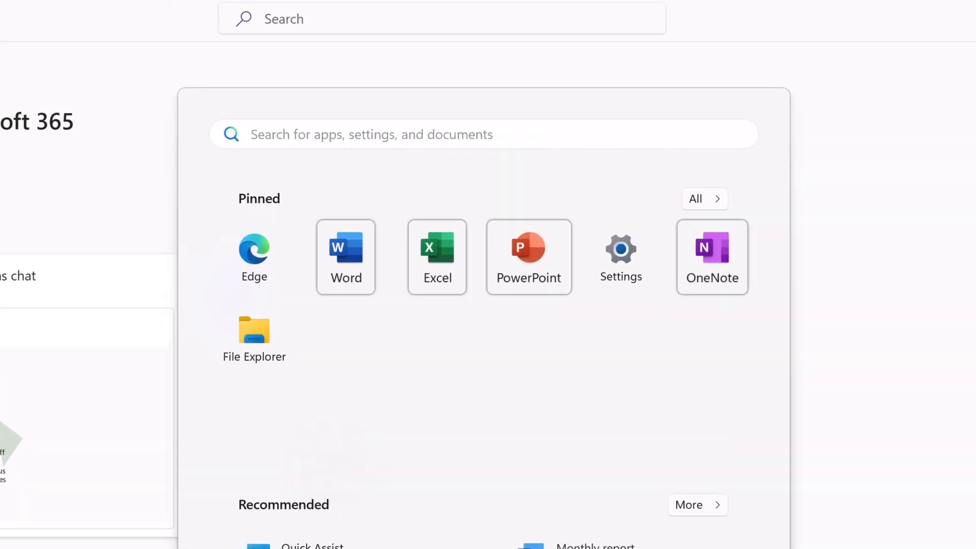
{"action": "left_click", "coordinate": [484, 134]}
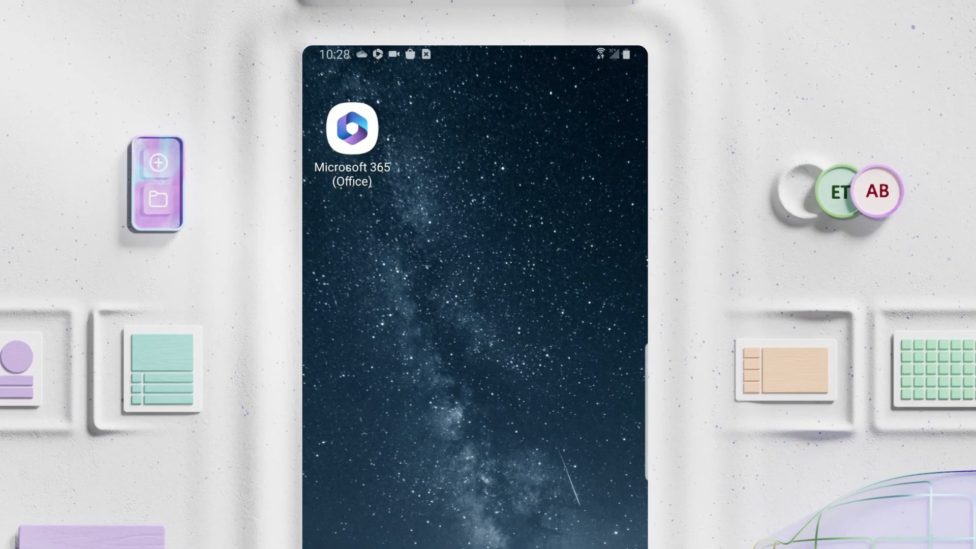
Launch the Microsoft 365 phone app and bring up Create with Word, Excel, PowerPoint and PDF choices.
{"action": "left_click", "coordinate": [352, 128]}
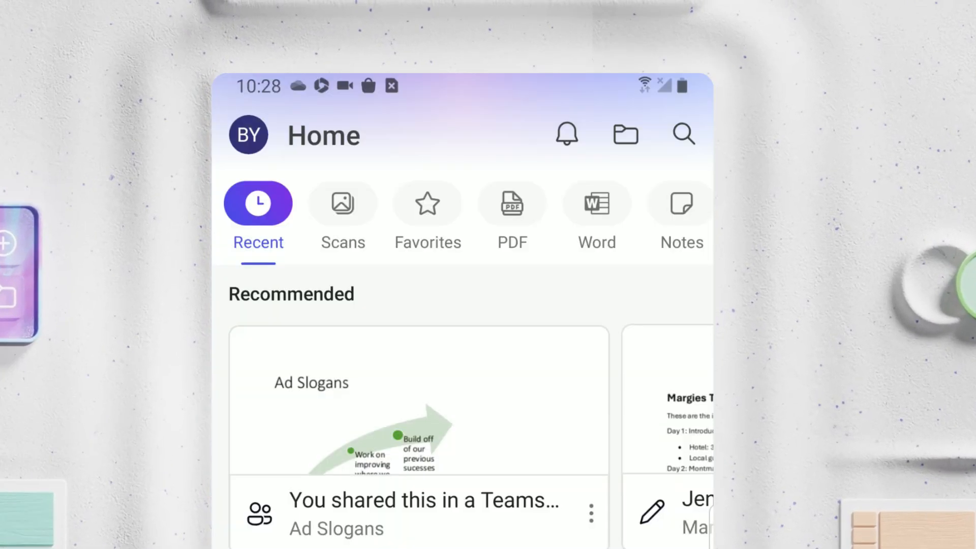
{"action": "scroll", "scroll_direction": "down", "scroll_amount": 3}
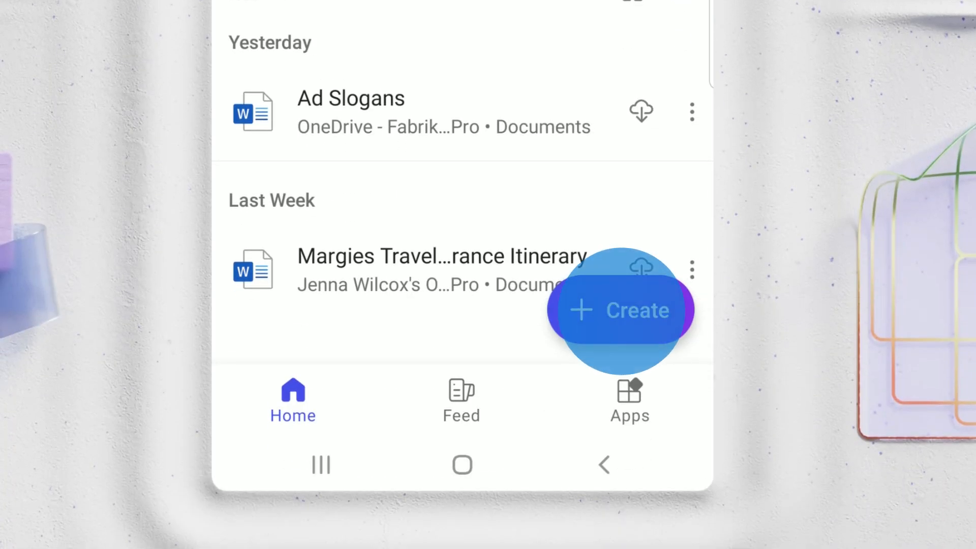
{"action": "left_click", "coordinate": [621, 310]}
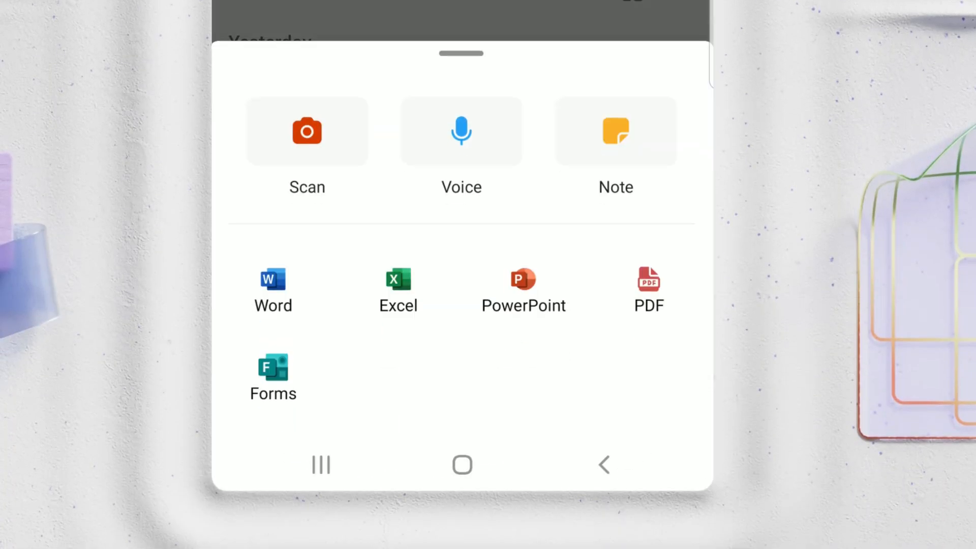